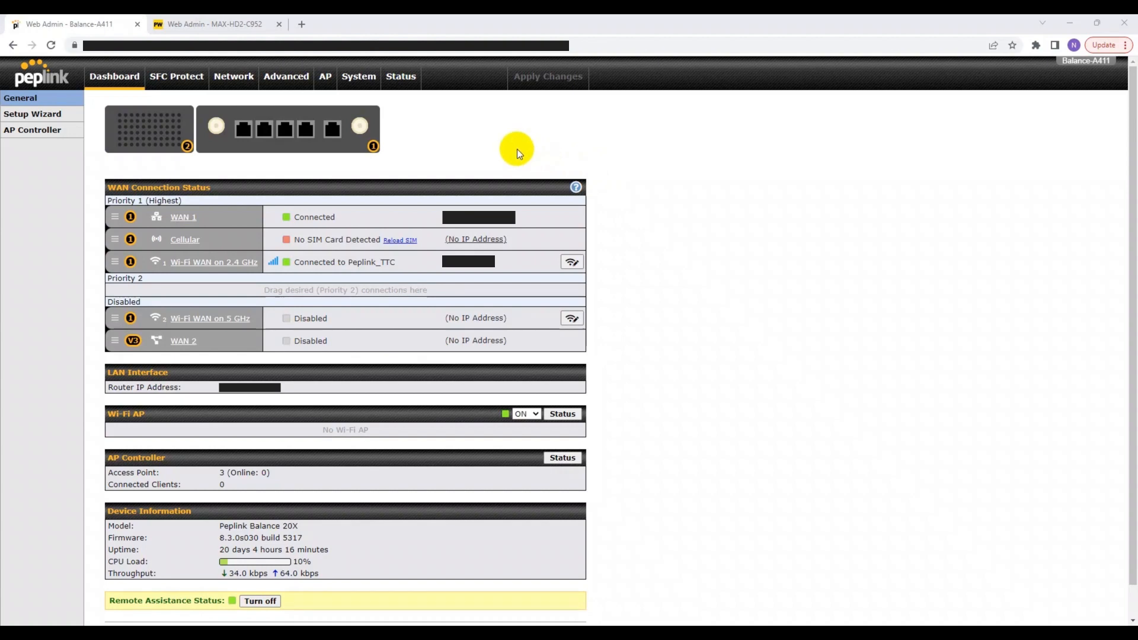
{"action": "mouse_move", "coordinate": [343, 82]}
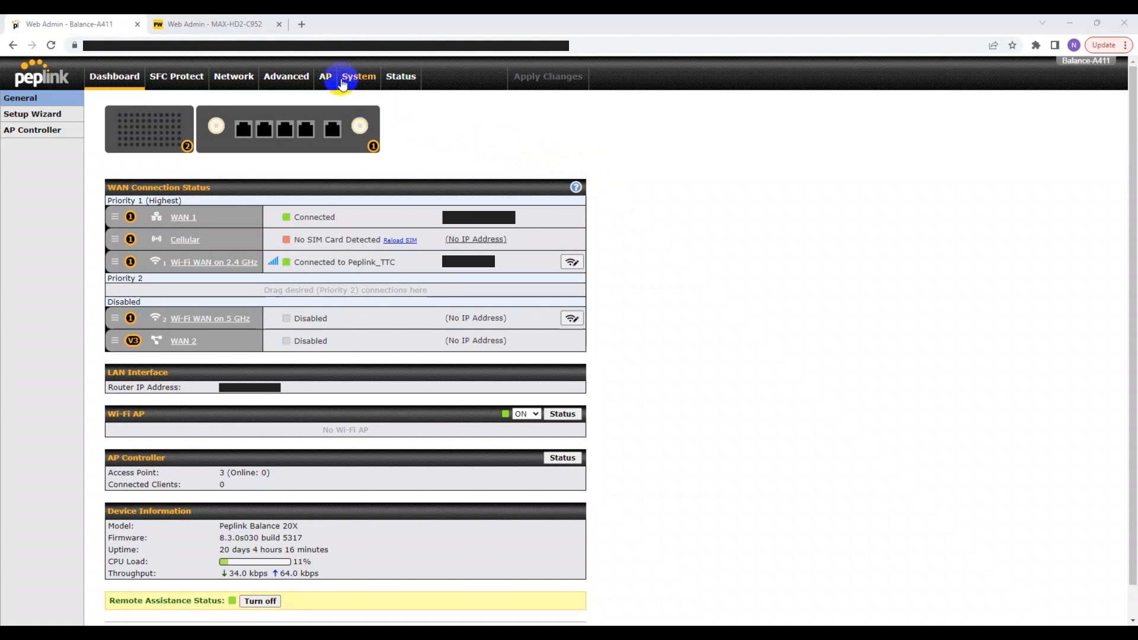
Step: Put the Balance router's WAN Analysis tool in server mode, listening on control port 6000
{"action": "left_click", "coordinate": [358, 76]}
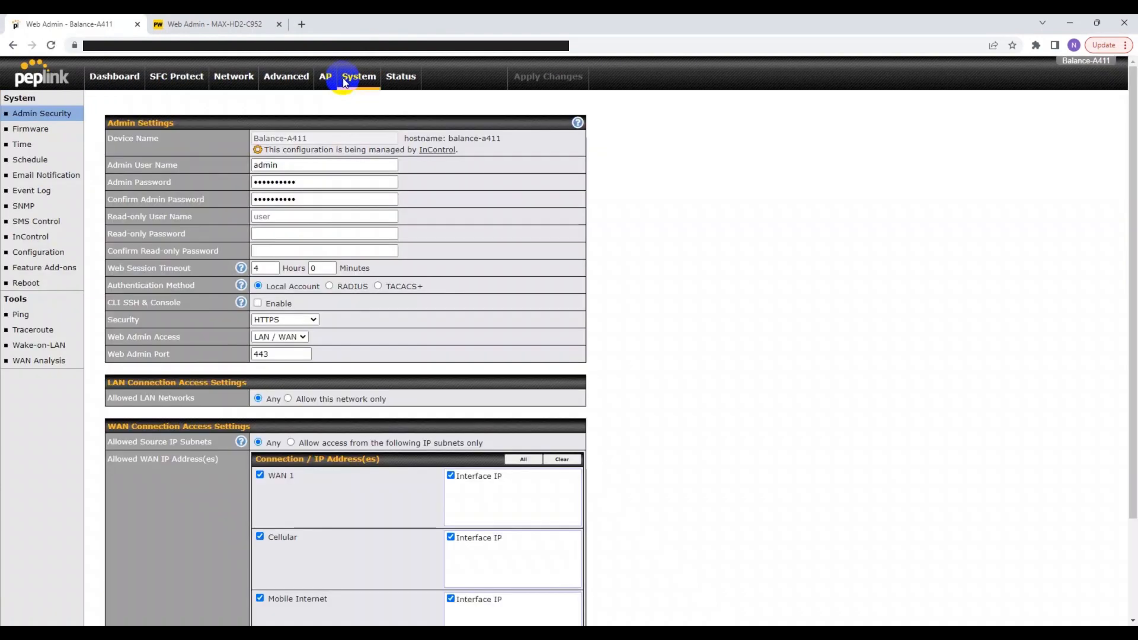
{"action": "left_click", "coordinate": [39, 360]}
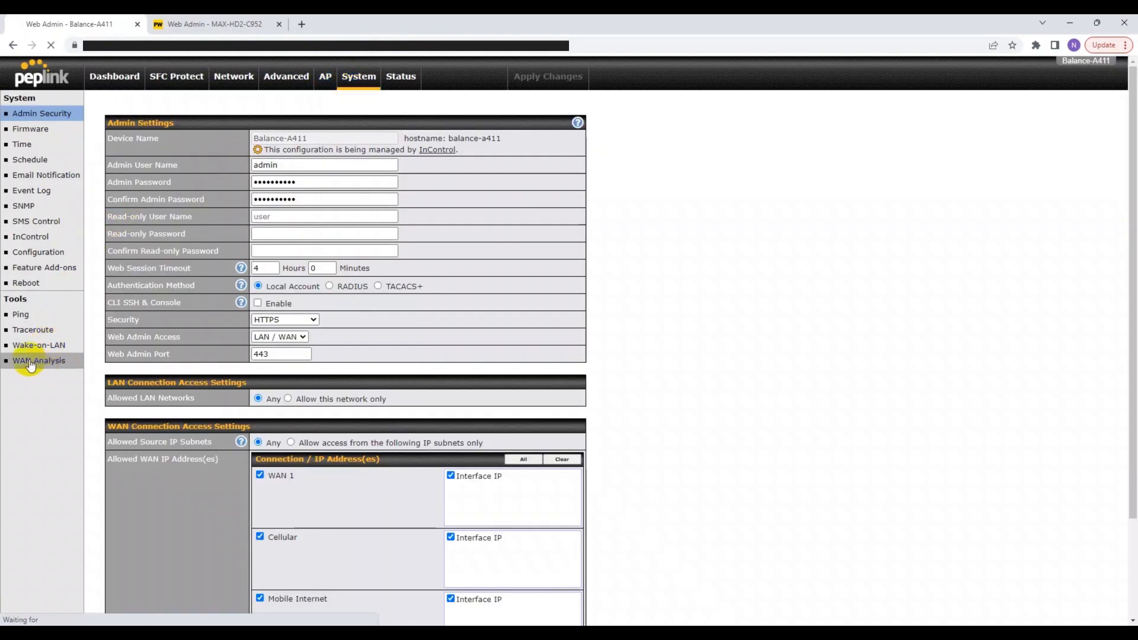
{"action": "left_click", "coordinate": [39, 361]}
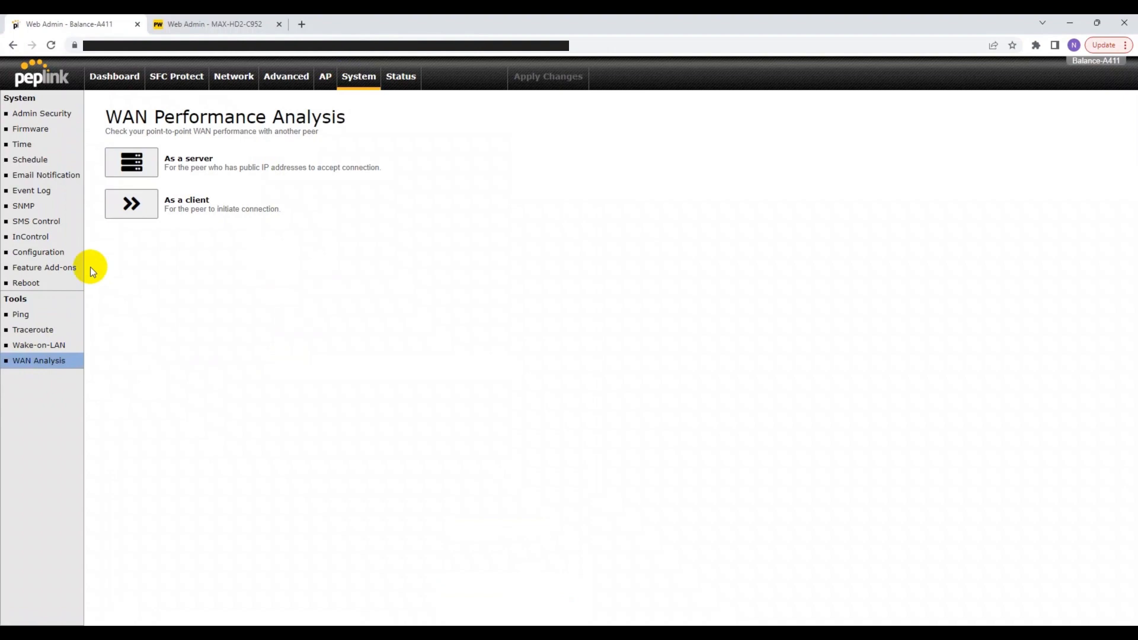
{"action": "left_click", "coordinate": [131, 163]}
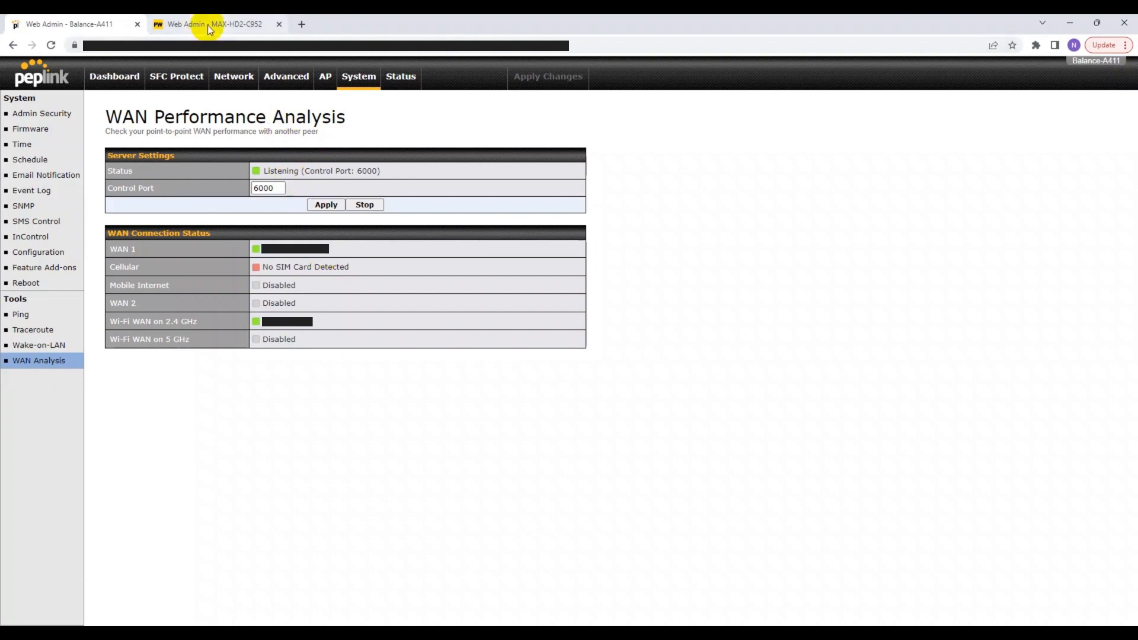
Step: Put the MAX HD2's WAN Analysis tool in client mode, showing its control-port 6000 settings
{"action": "left_click", "coordinate": [204, 24]}
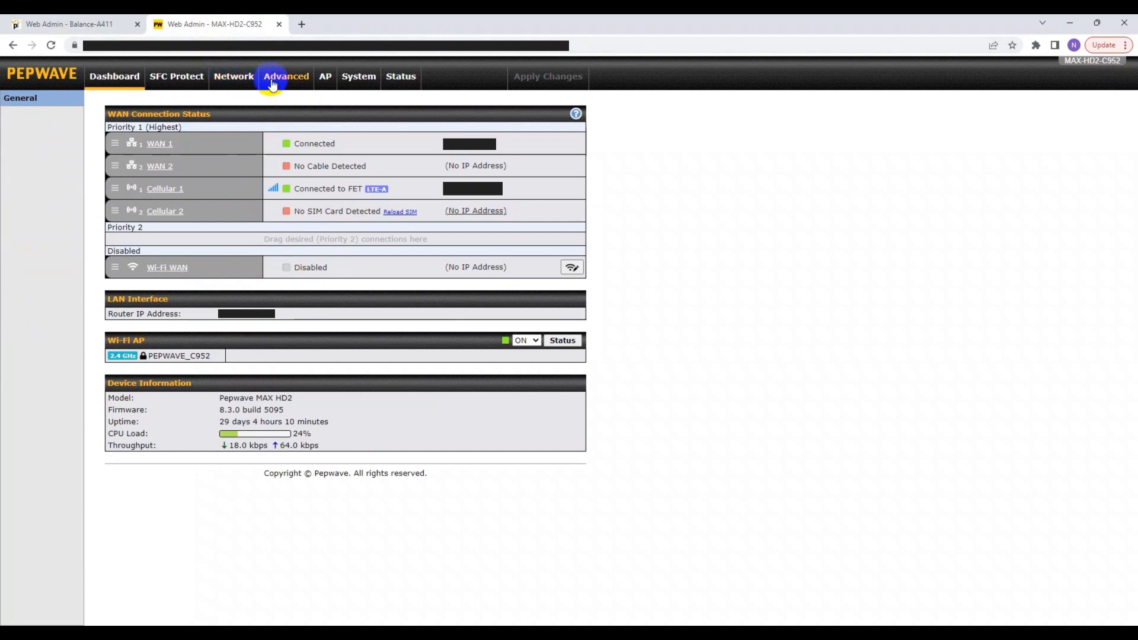
{"action": "left_click", "coordinate": [358, 77]}
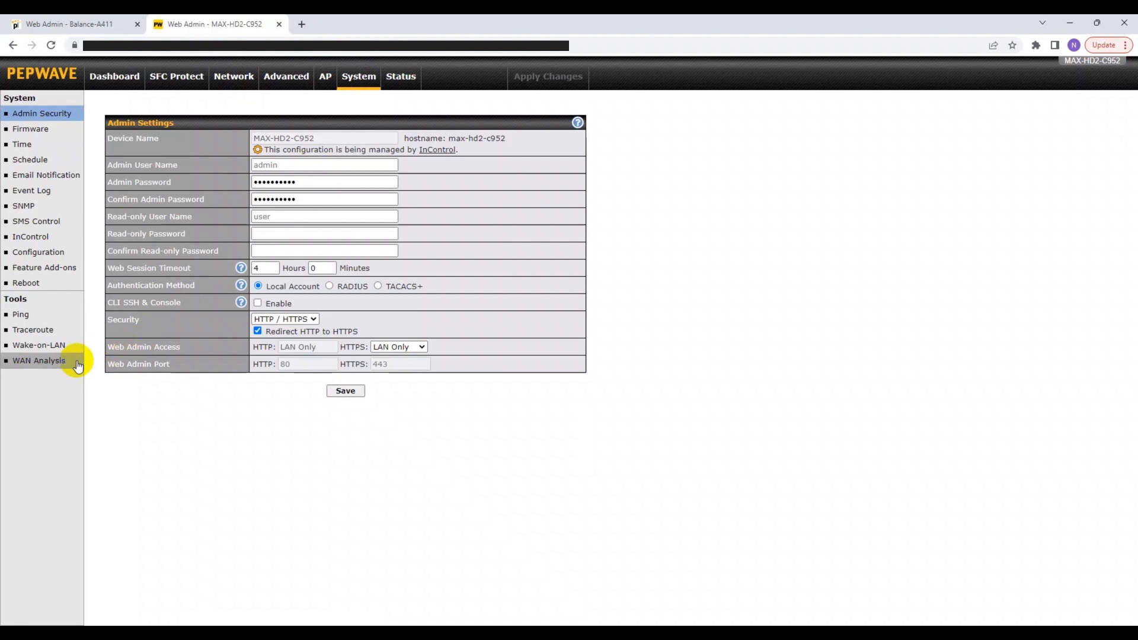
{"action": "left_click", "coordinate": [39, 361]}
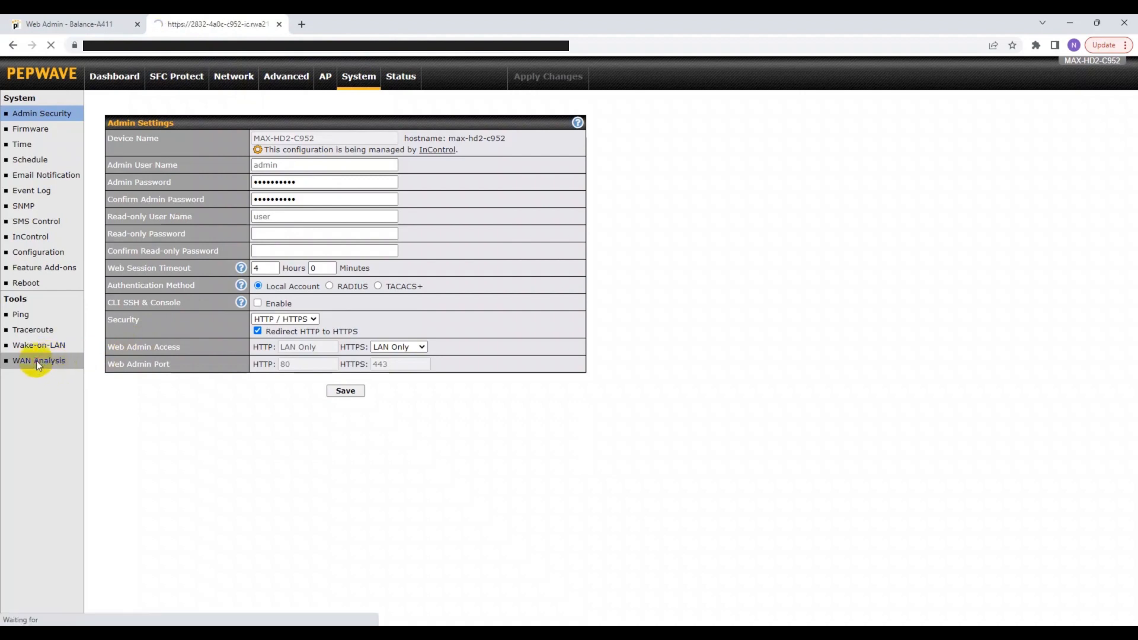
{"action": "left_click", "coordinate": [40, 360]}
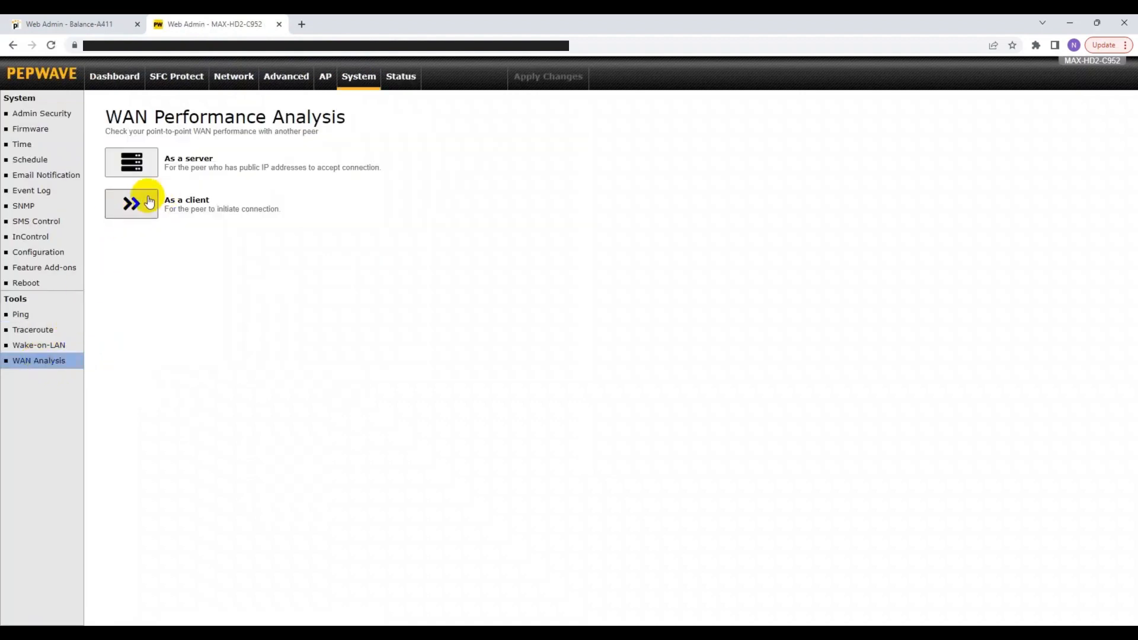
{"action": "left_click", "coordinate": [131, 204]}
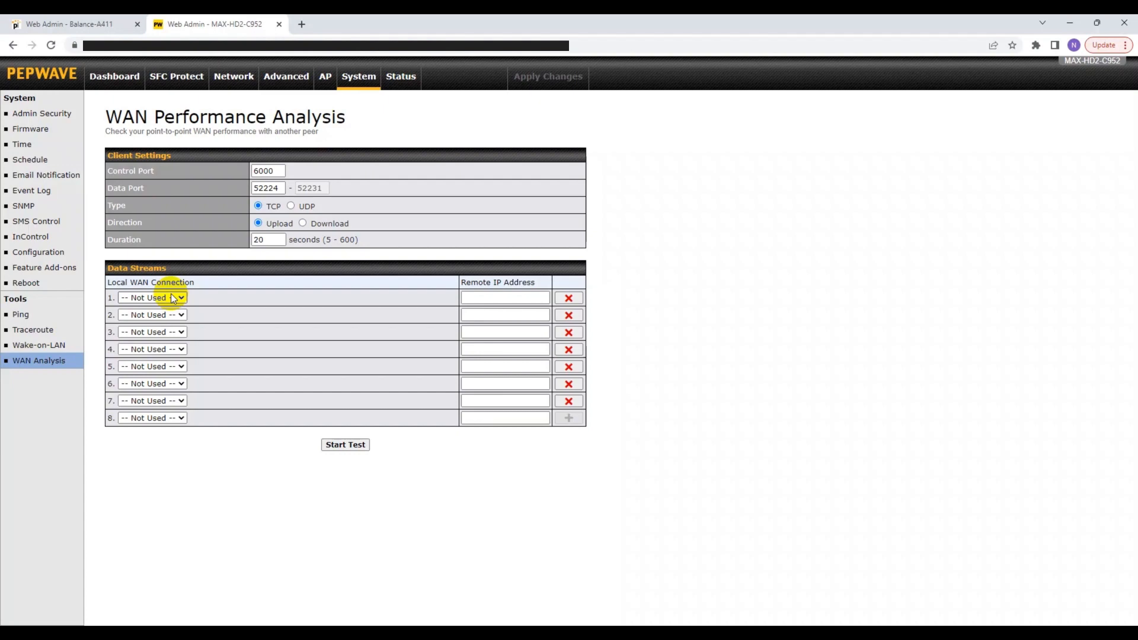
Step: Assign stream 1 to WAN 1 and stream 2 to Cellular 1 with the Balance's WAN IPs as remote addresses
{"action": "left_click", "coordinate": [152, 298]}
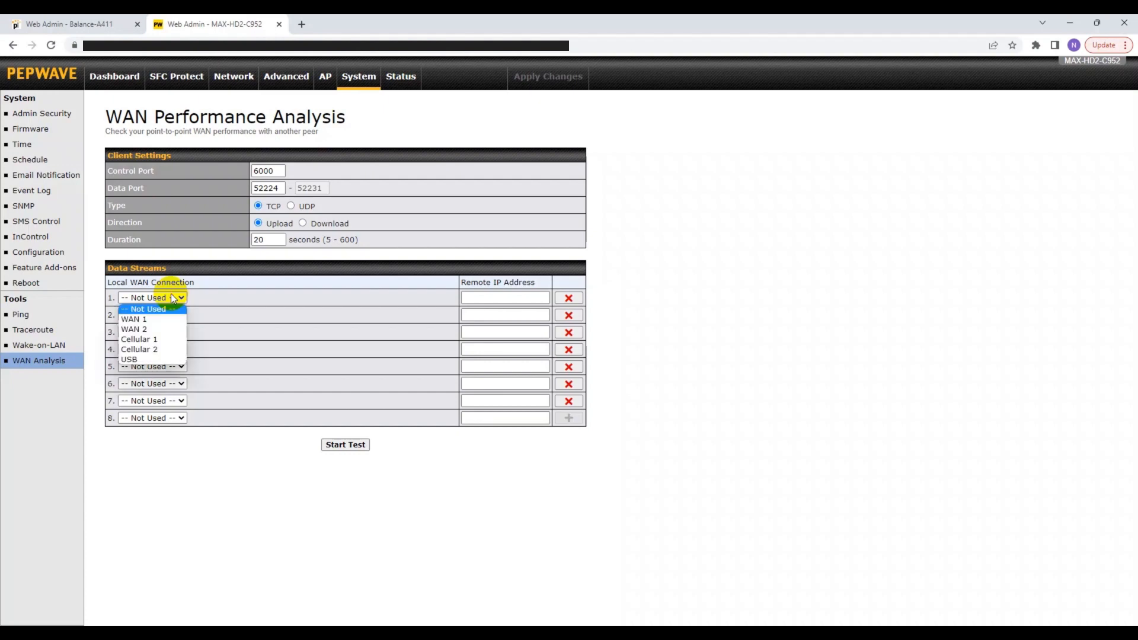
{"action": "left_click", "coordinate": [134, 319]}
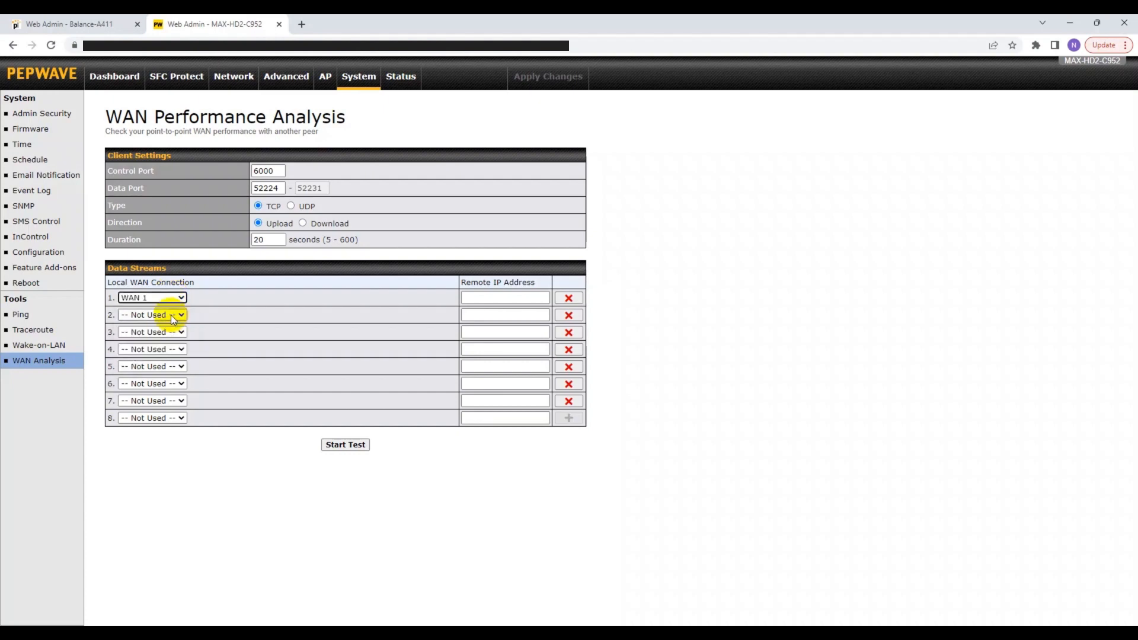
{"action": "left_click", "coordinate": [151, 315]}
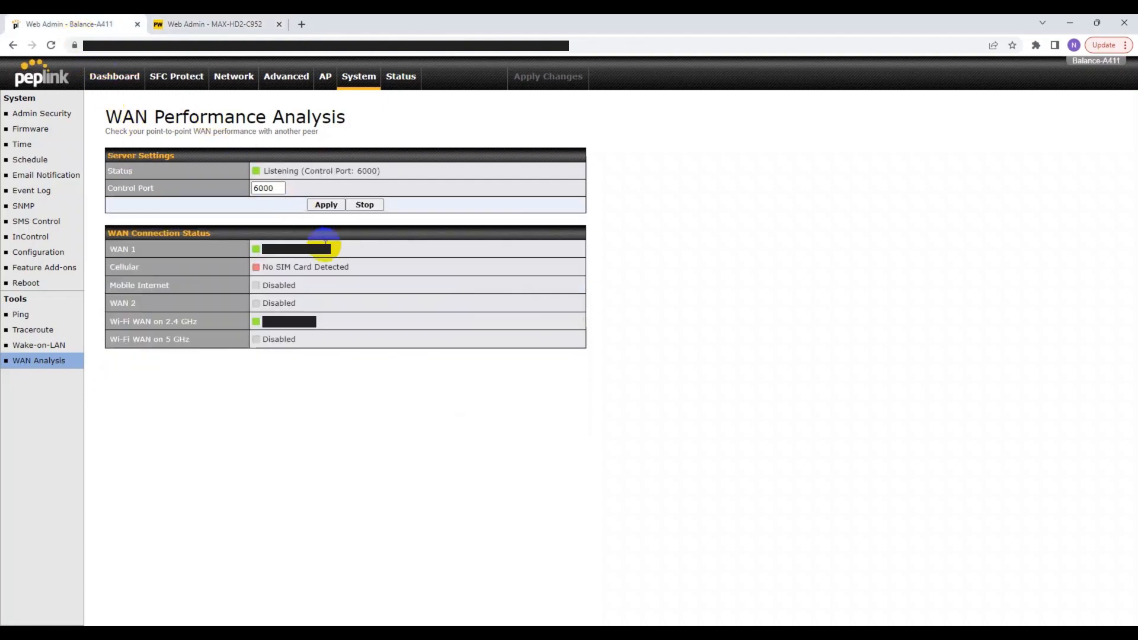
{"action": "mouse_move", "coordinate": [451, 265]}
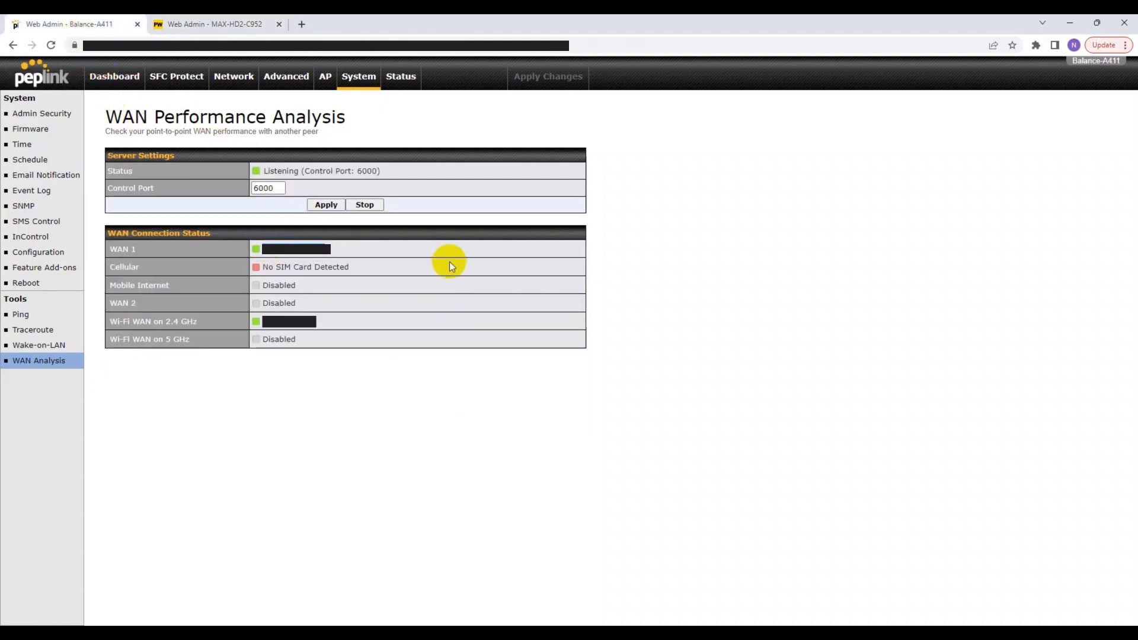
{"action": "left_click", "coordinate": [214, 24]}
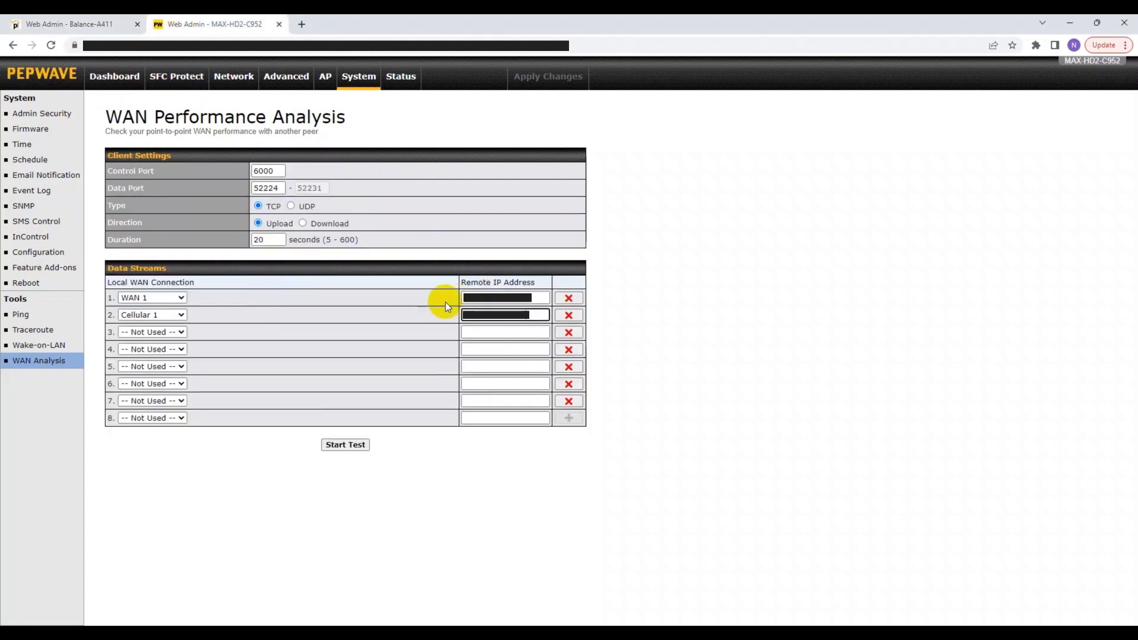
{"action": "mouse_move", "coordinate": [424, 332]}
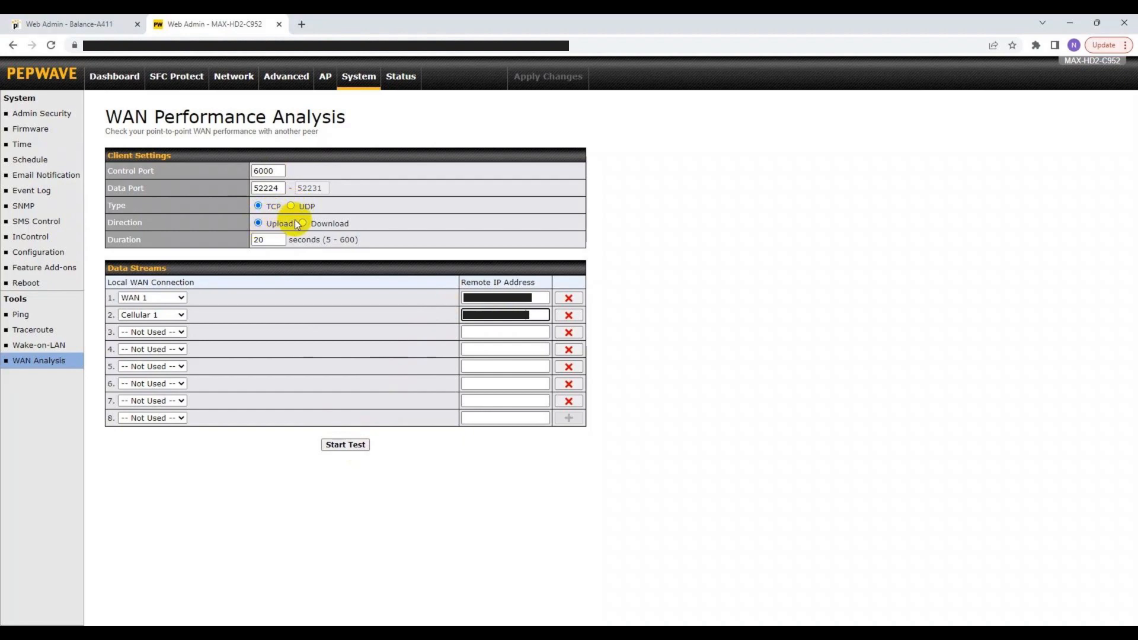
{"action": "left_click", "coordinate": [268, 240]}
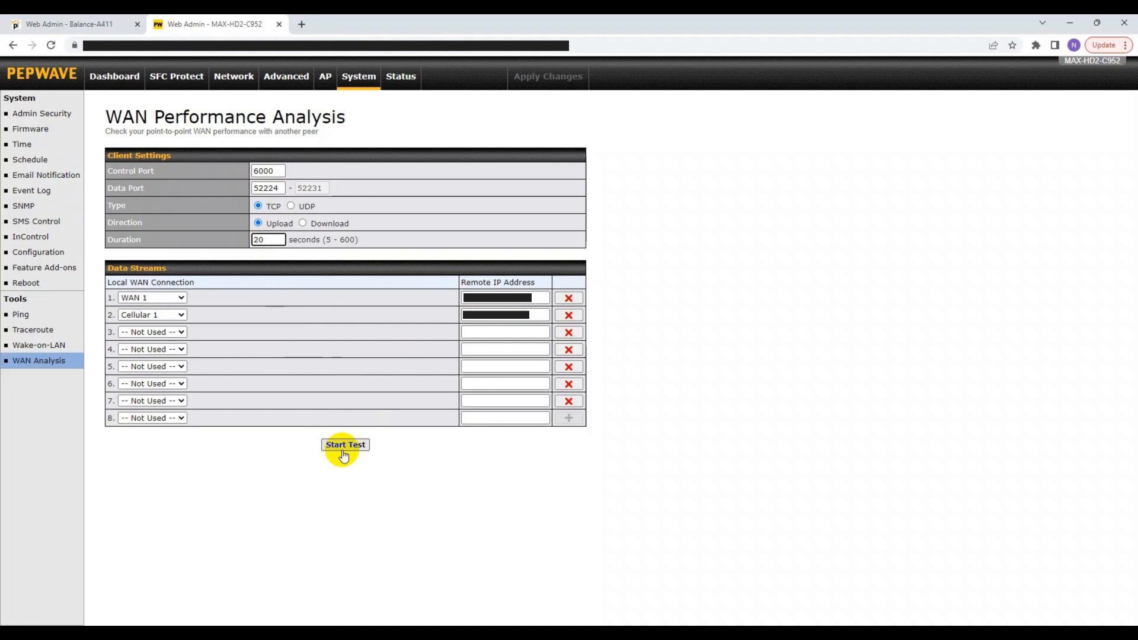
Step: Start the 20-second TCP upload test and view the throughput graph and per-stream results table
{"action": "left_click", "coordinate": [344, 444]}
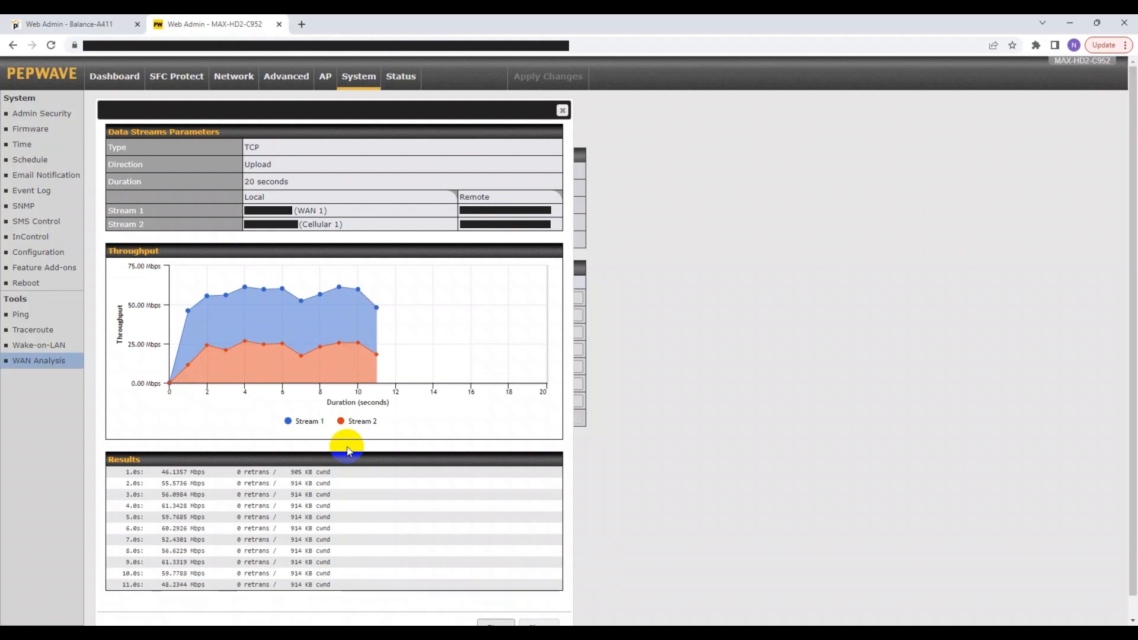
{"action": "scroll", "scroll_direction": "down", "scroll_amount": 3}
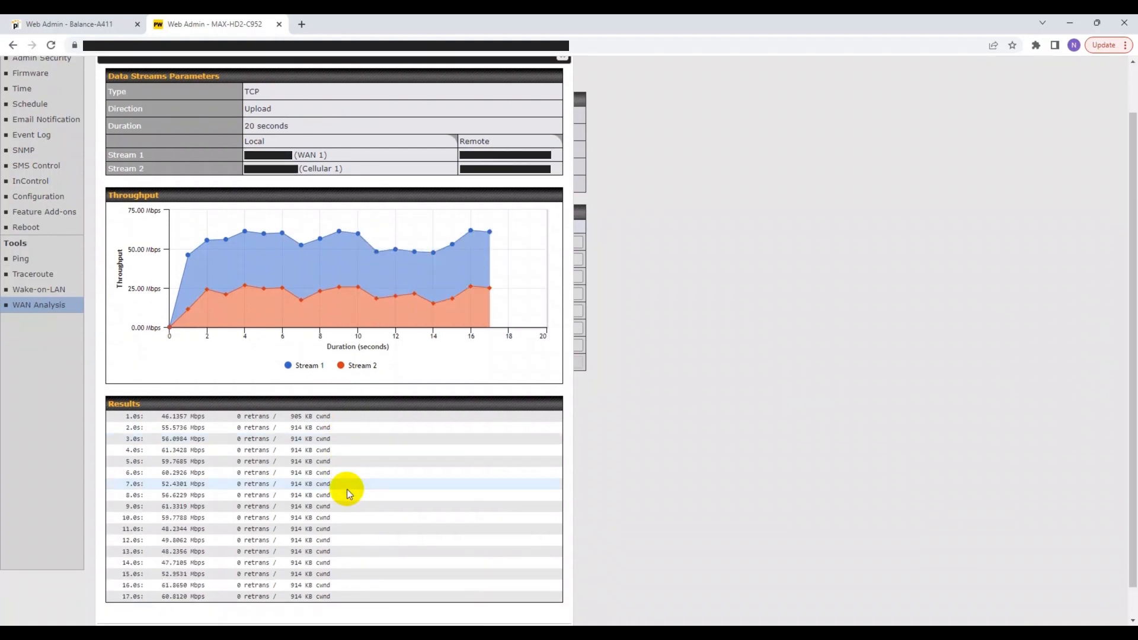
{"action": "scroll", "scroll_direction": "down", "scroll_amount": 3}
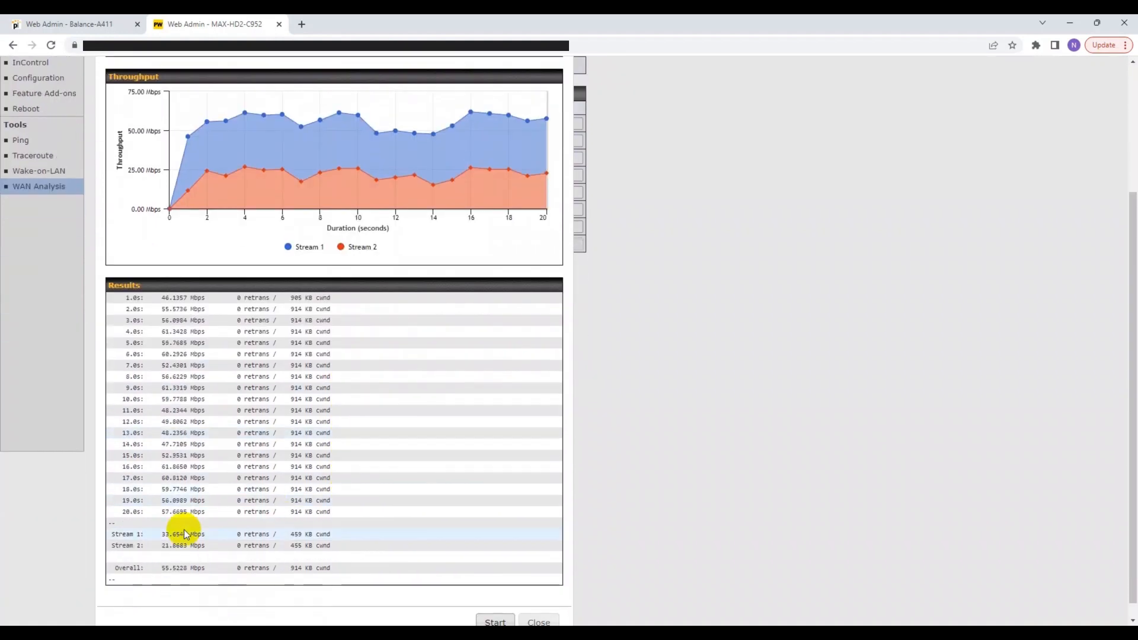